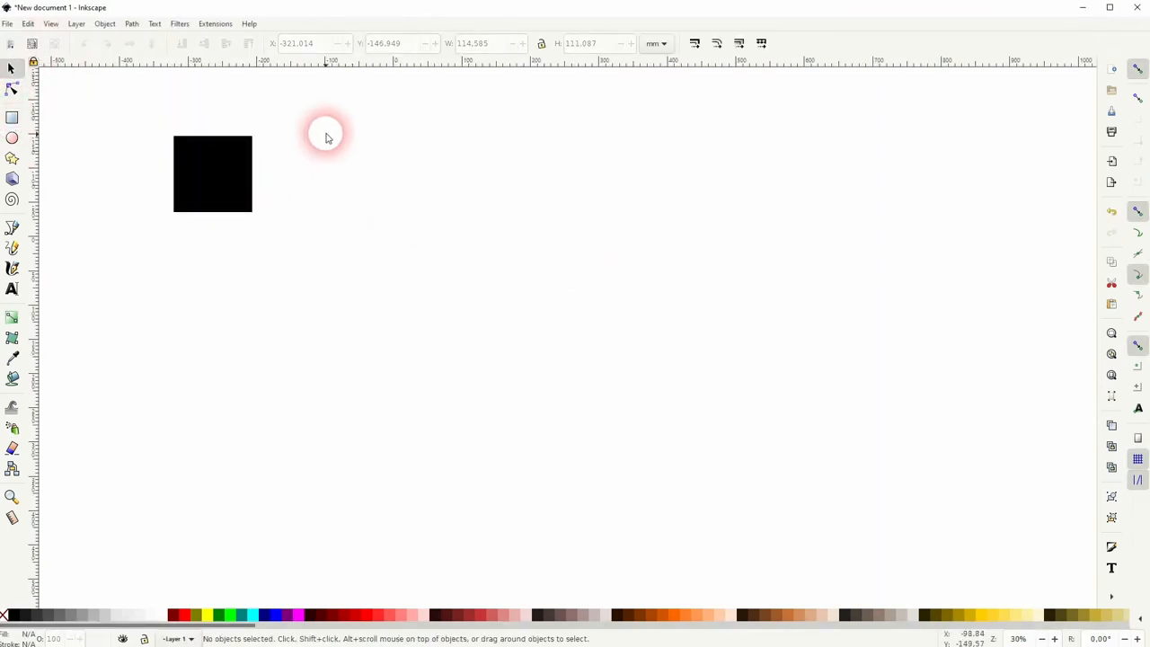
Step: Select the black square as the source and switch to the Spray tool
{"action": "left_click", "coordinate": [212, 174]}
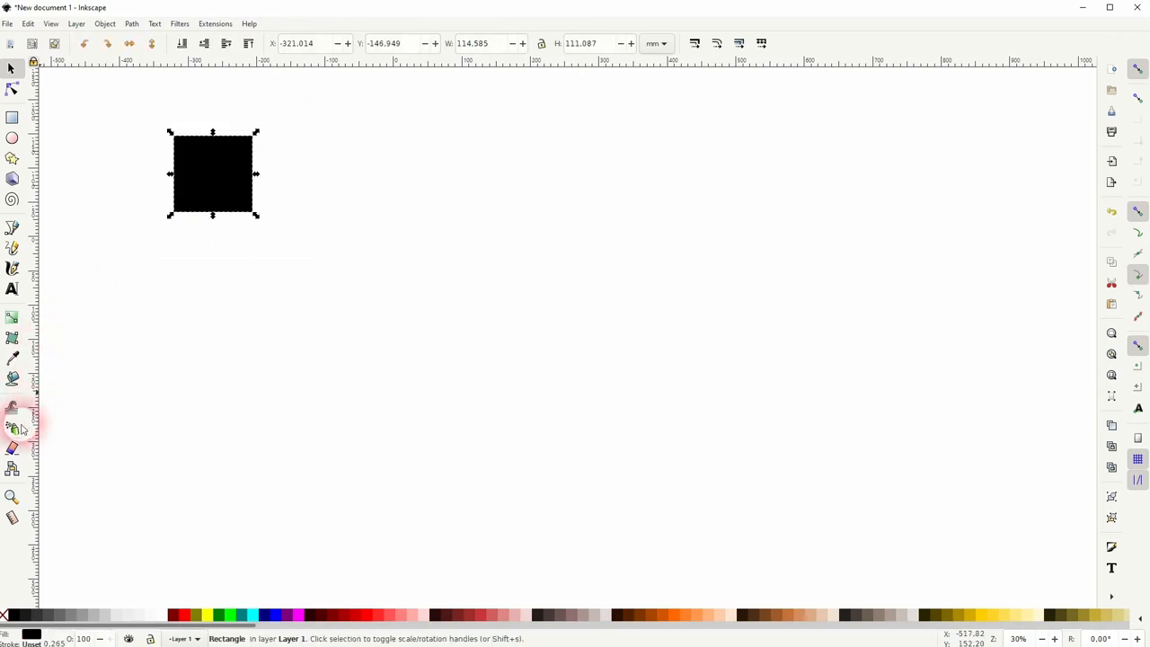
{"action": "left_click", "coordinate": [12, 409]}
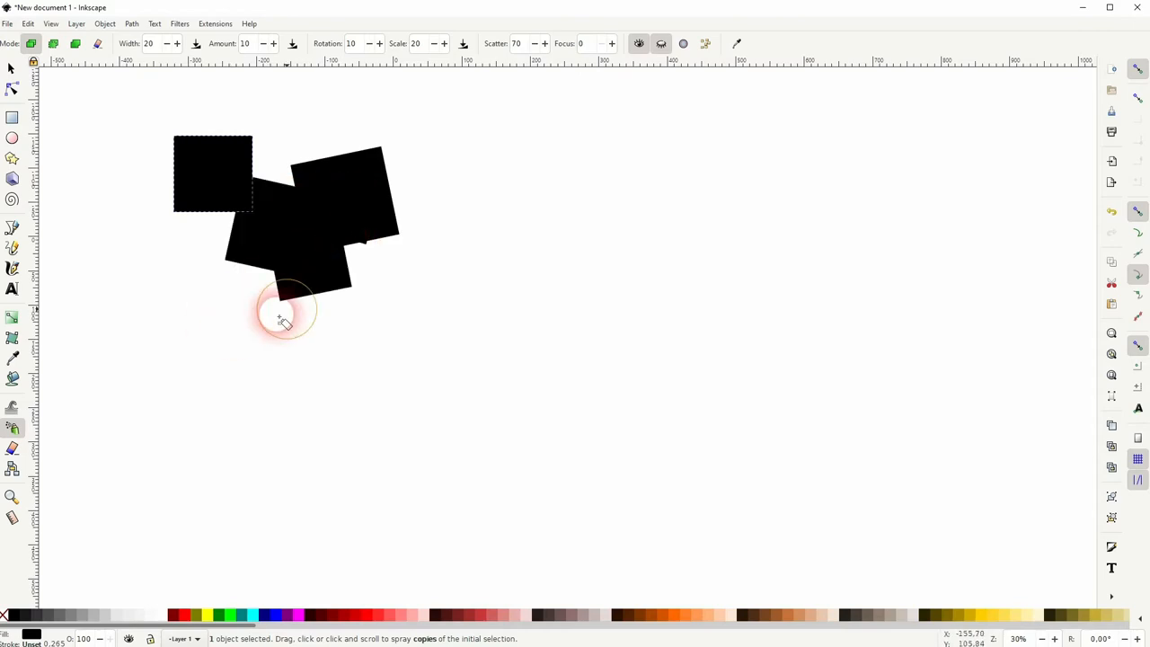
Step: Set spray scale to 50 and amount to 30, then spray about 92 overlapping squares
{"action": "left_click", "coordinate": [416, 43]}
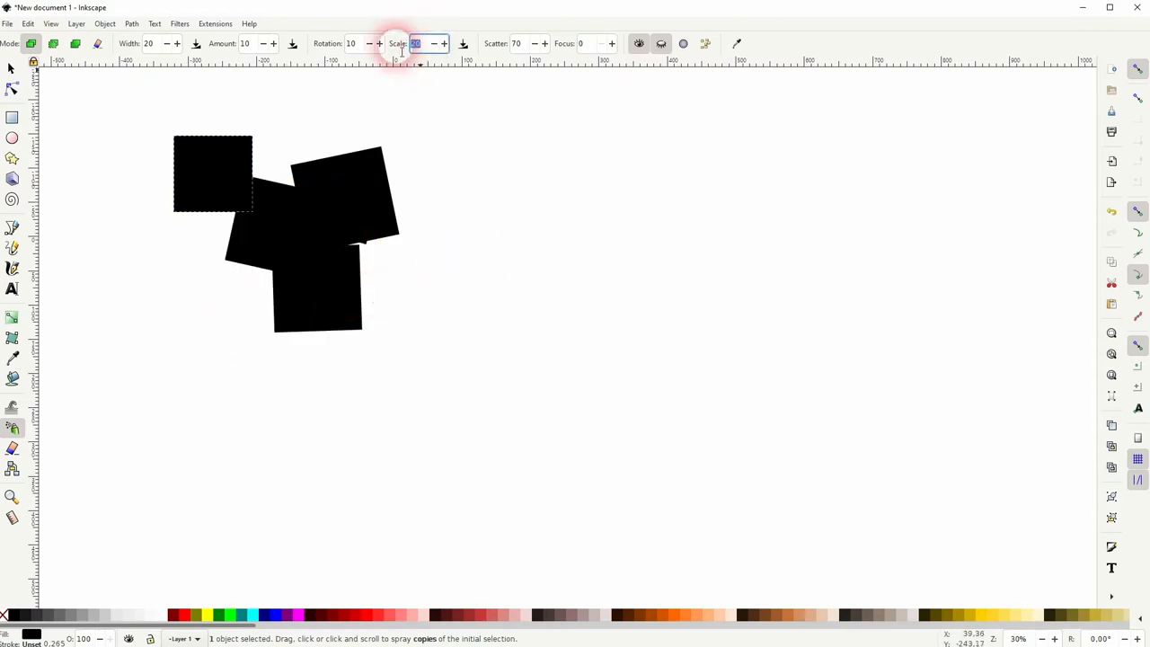
{"action": "type", "text": "50"}
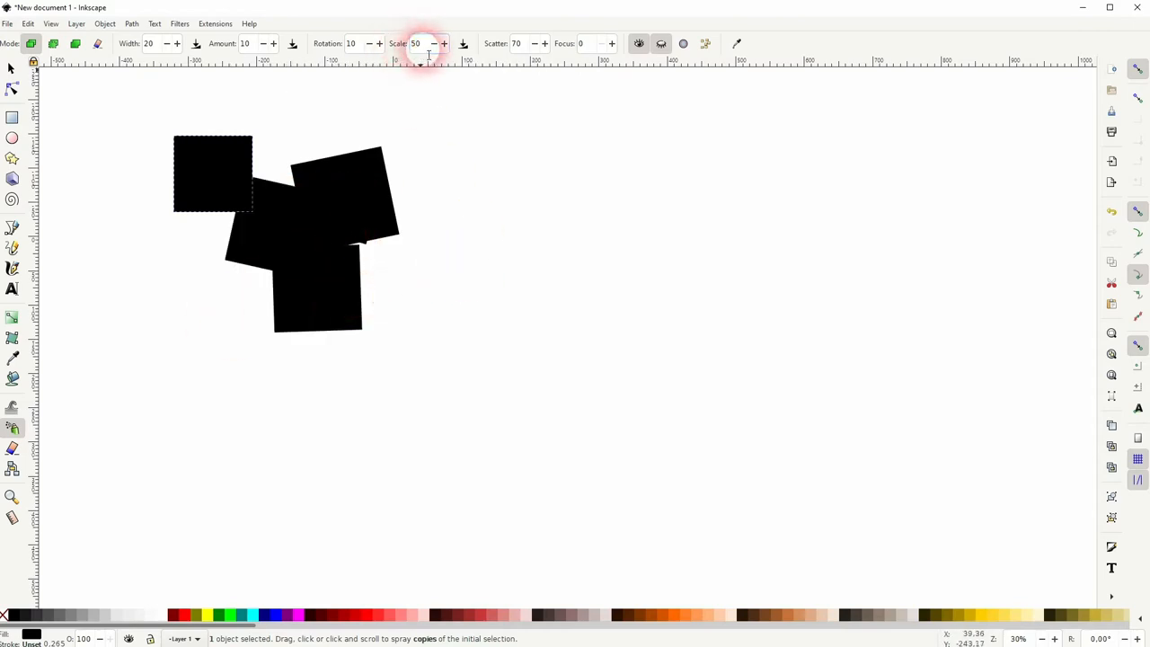
{"action": "left_click", "coordinate": [245, 43]}
{"action": "type", "text": "30"}
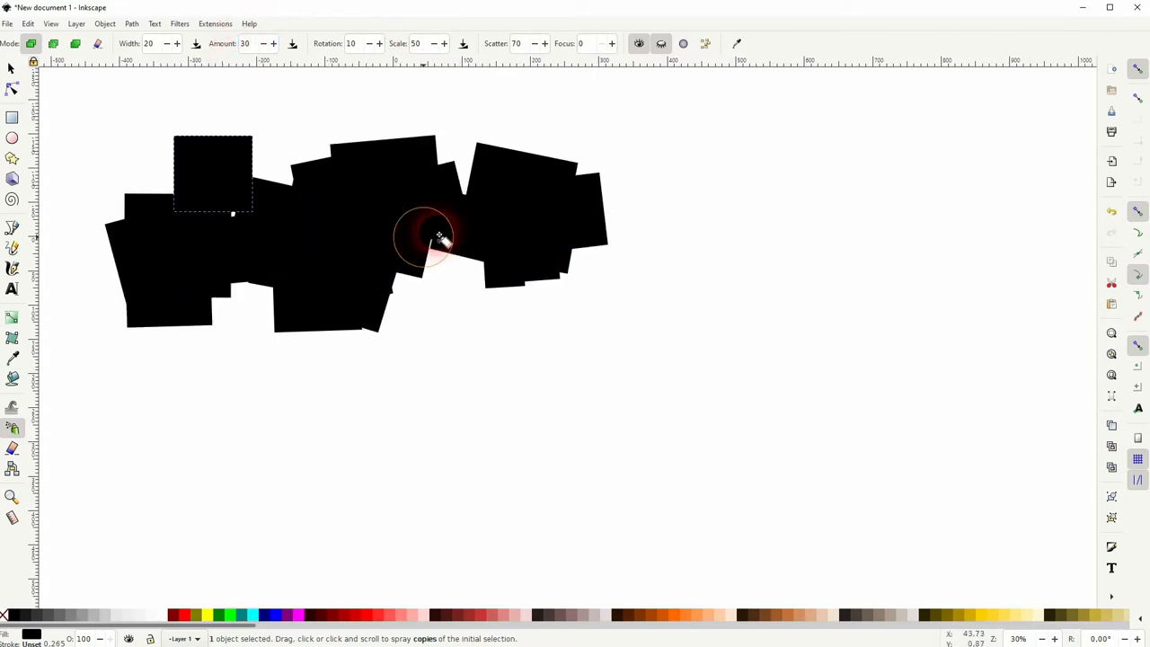
{"action": "left_click_drag", "start_coordinate": [427, 238], "coordinate": [507, 279]}
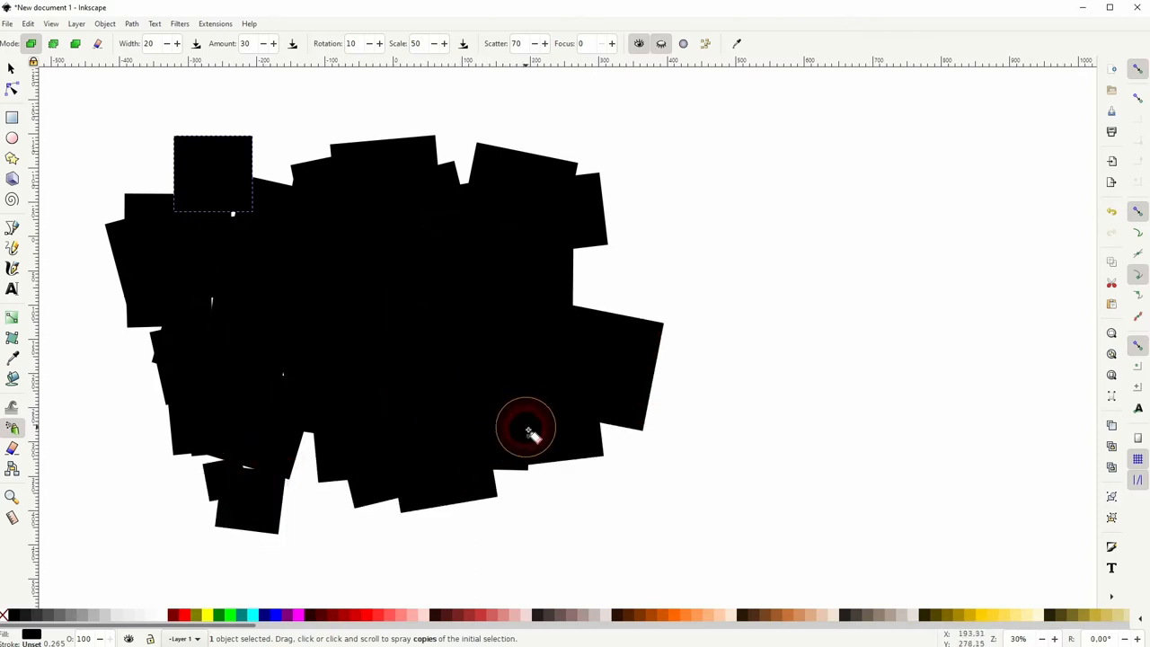
{"action": "left_click", "coordinate": [12, 69]}
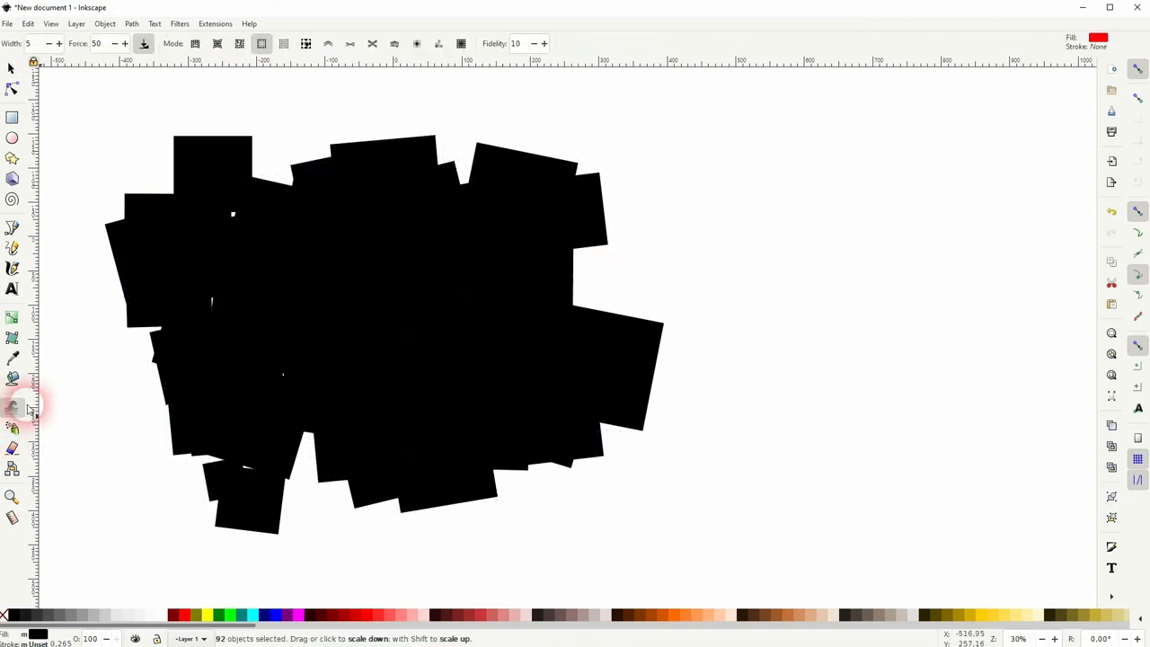
Step: Randomize the colours of the selected squares with the Tweak tool's color mode
{"action": "left_click", "coordinate": [436, 43]}
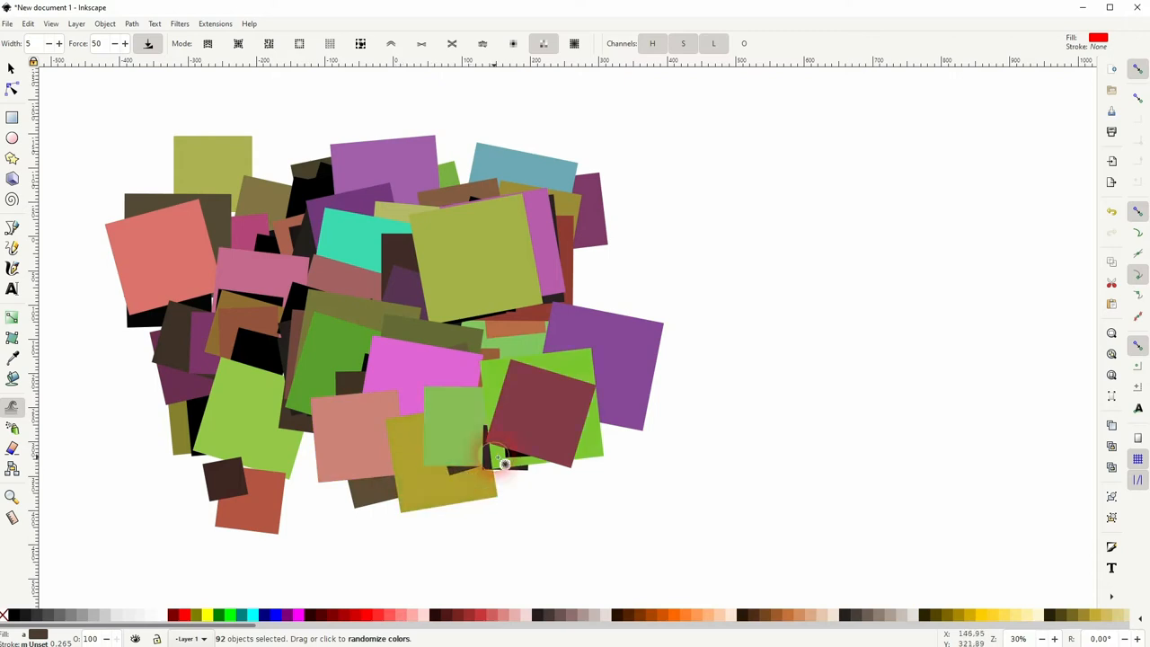
{"action": "left_click", "coordinate": [517, 471]}
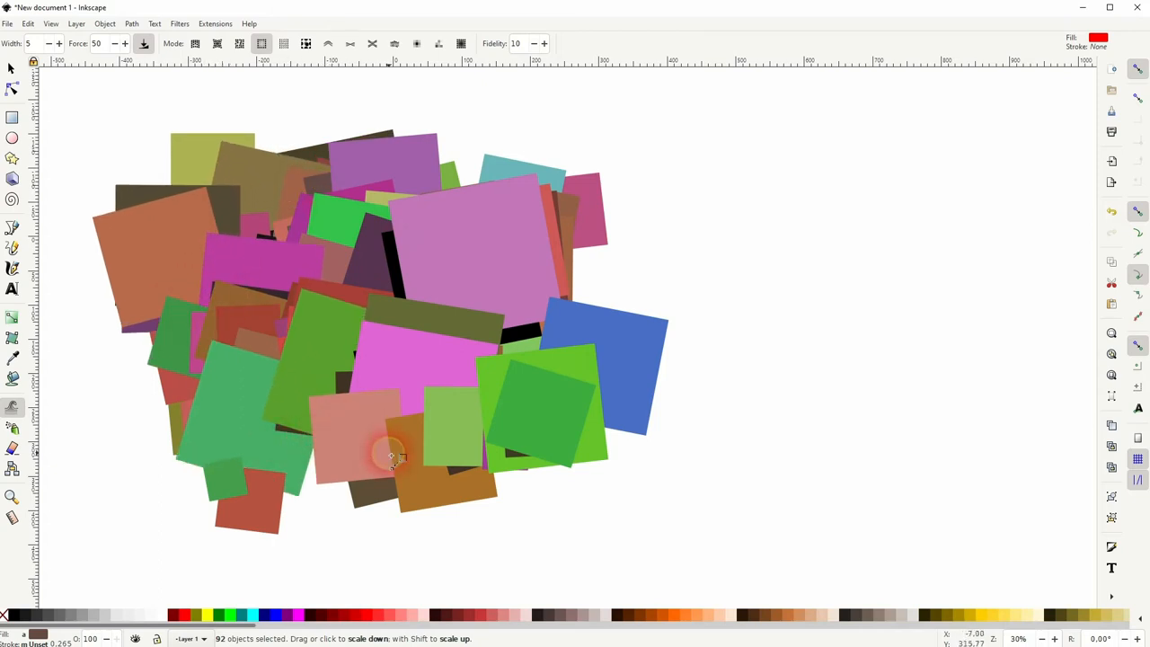
Step: Vary some square sizes with Tweak scale mode, keeping all 92 squares selected
{"action": "left_click", "coordinate": [328, 43]}
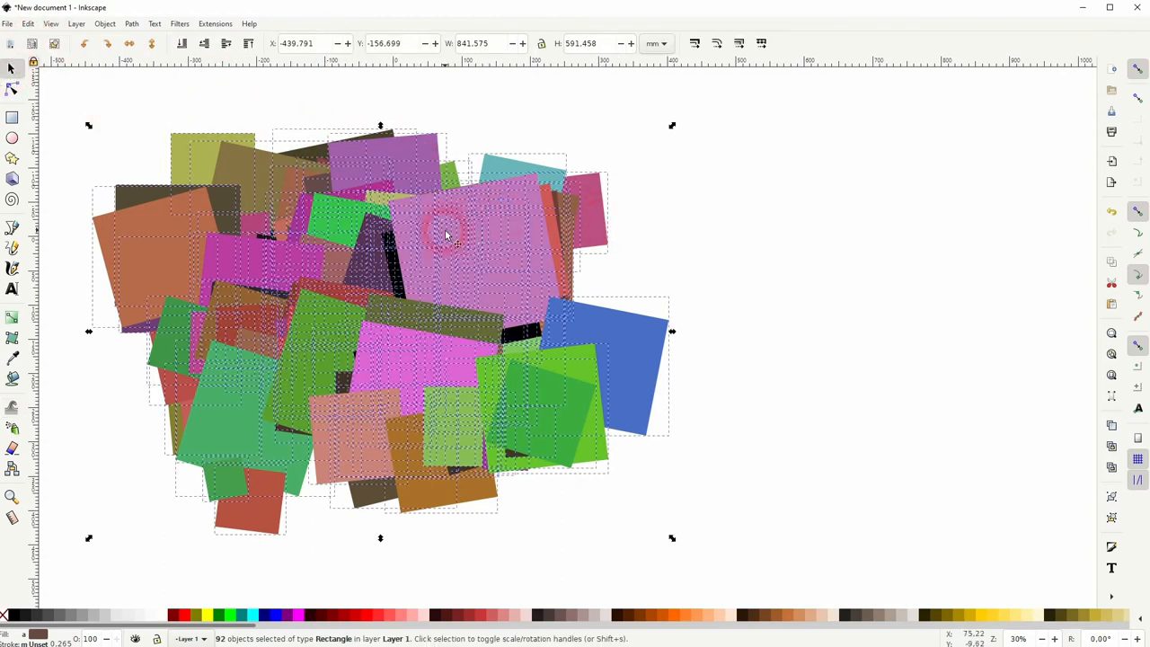
{"action": "left_click", "coordinate": [131, 24]}
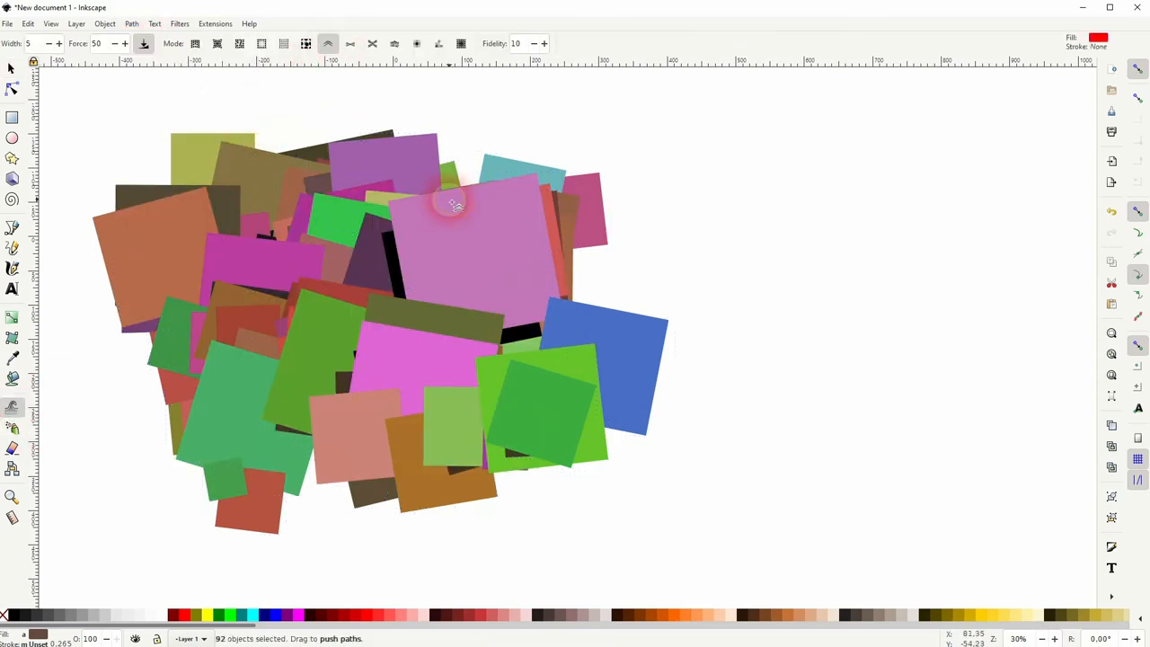
Step: Lower Fidelity and push the squares into wavy, blobby shapes across the cluster
{"action": "left_click_drag", "start_coordinate": [454, 205], "coordinate": [223, 250]}
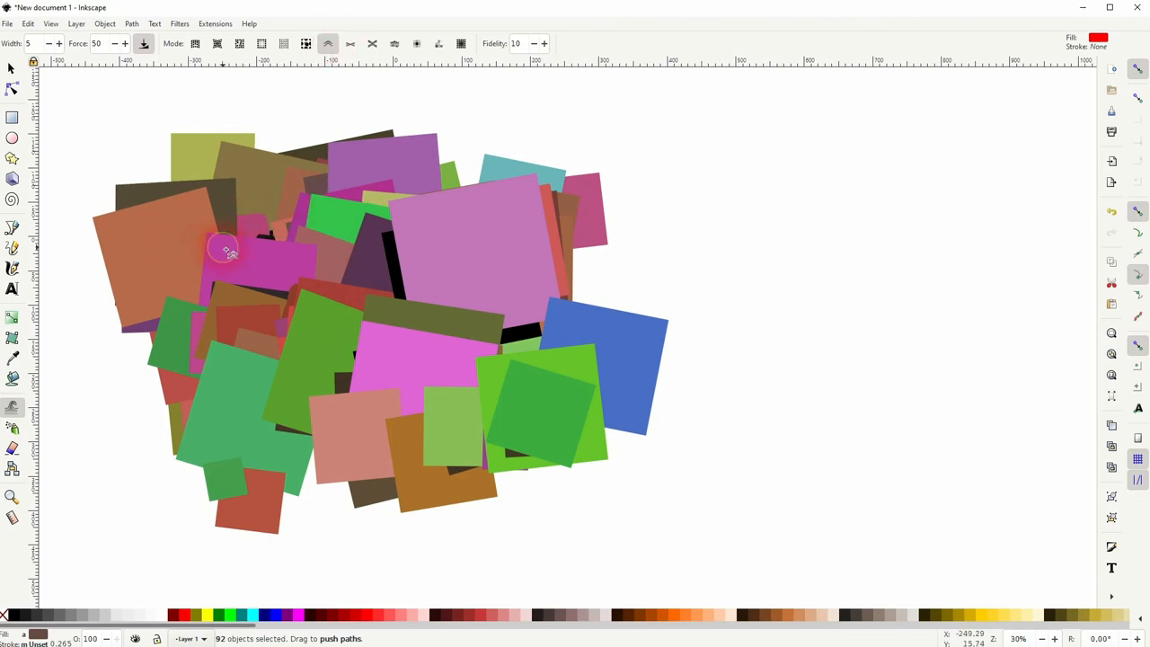
{"action": "left_click", "coordinate": [515, 44]}
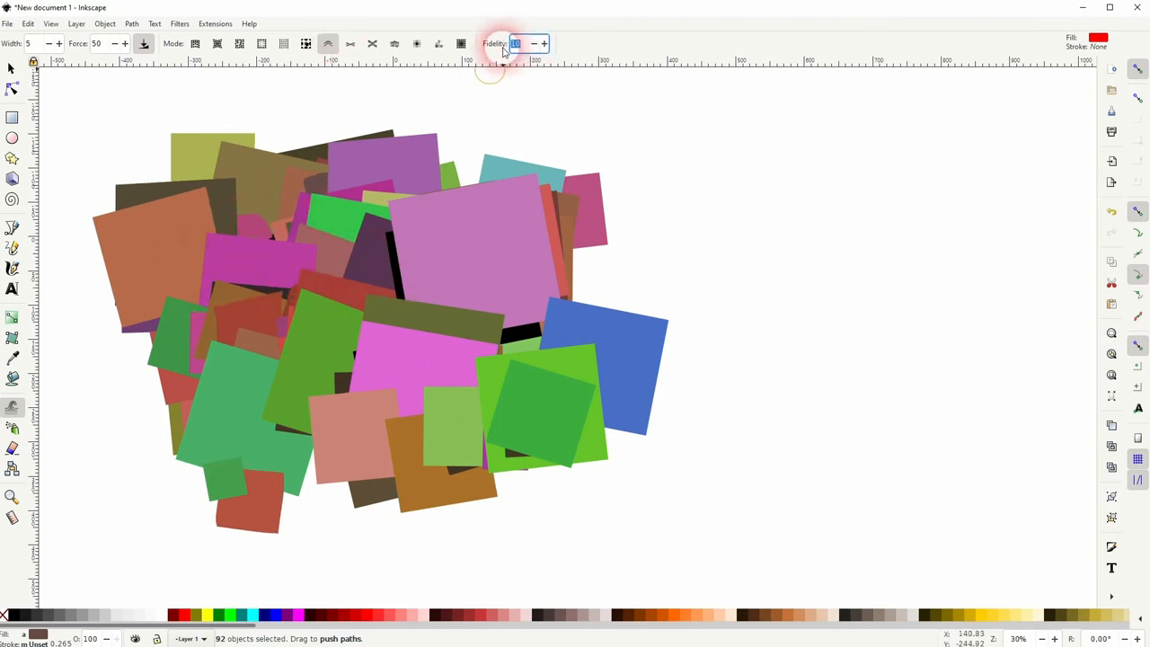
{"action": "left_click_drag", "start_coordinate": [490, 67], "coordinate": [254, 351]}
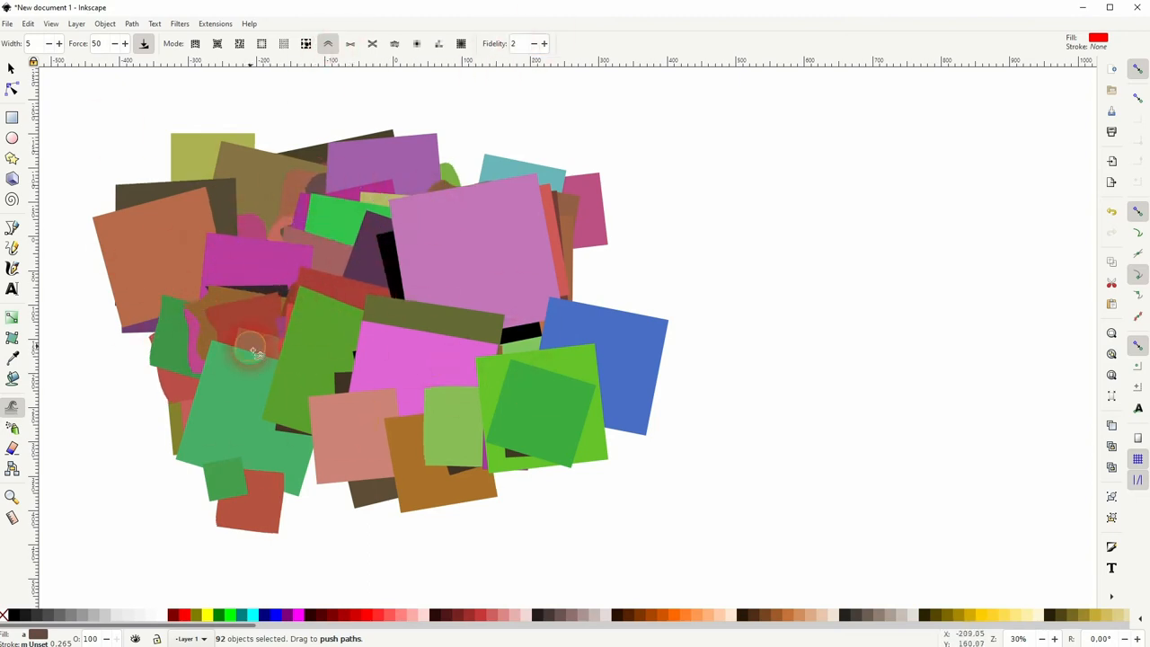
{"action": "left_click_drag", "start_coordinate": [252, 350], "coordinate": [283, 355]}
{"action": "type", "text": "1"}
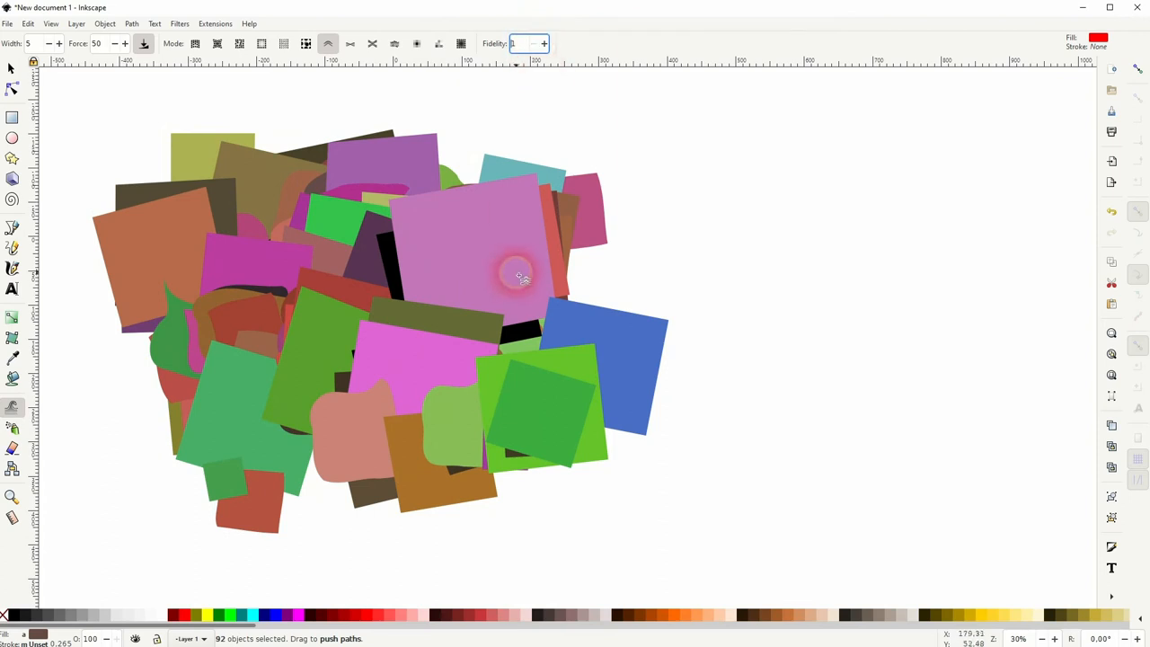
{"action": "left_click_drag", "start_coordinate": [521, 277], "coordinate": [431, 406]}
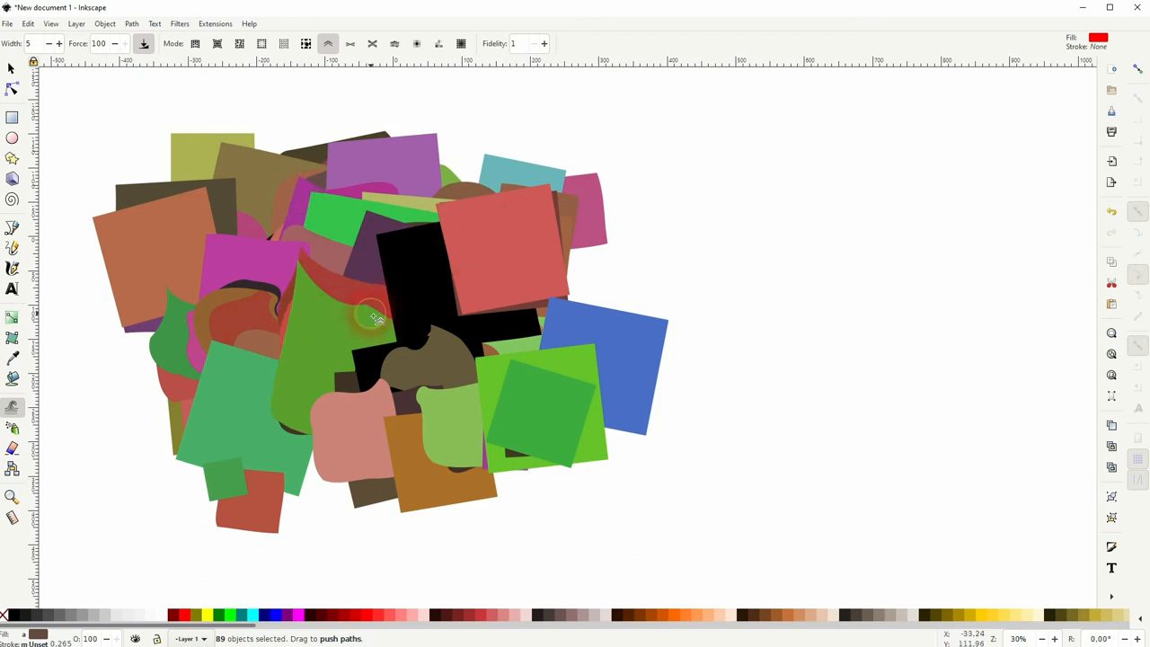
{"action": "left_click_drag", "start_coordinate": [378, 314], "coordinate": [260, 364]}
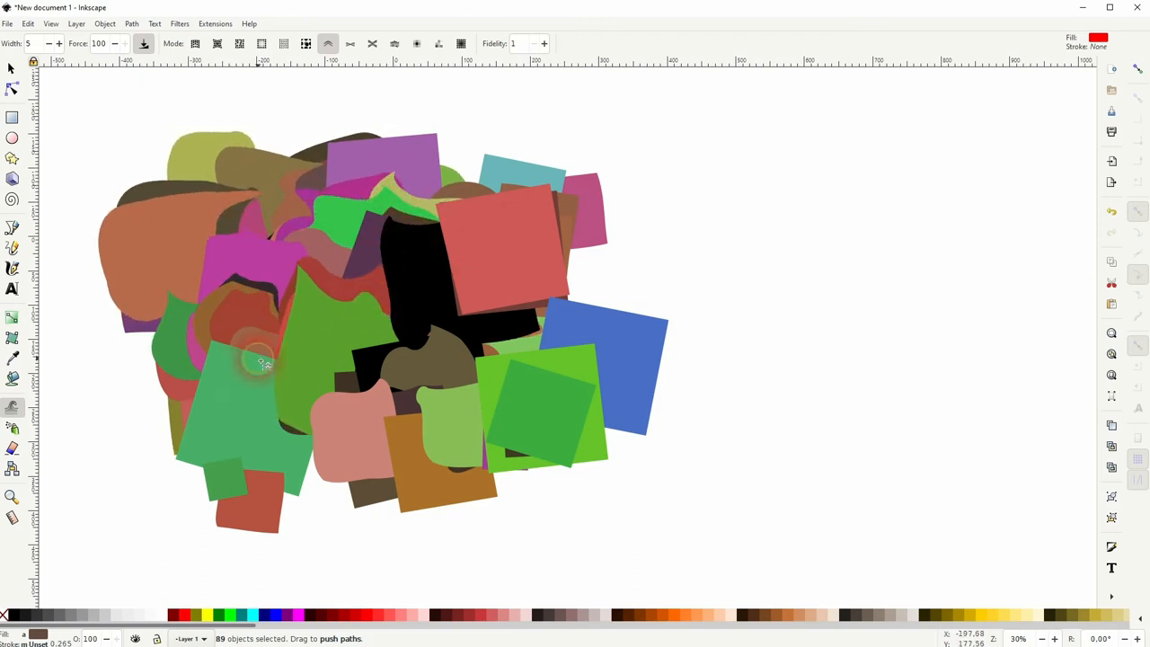
{"action": "left_click_drag", "start_coordinate": [261, 364], "coordinate": [447, 328]}
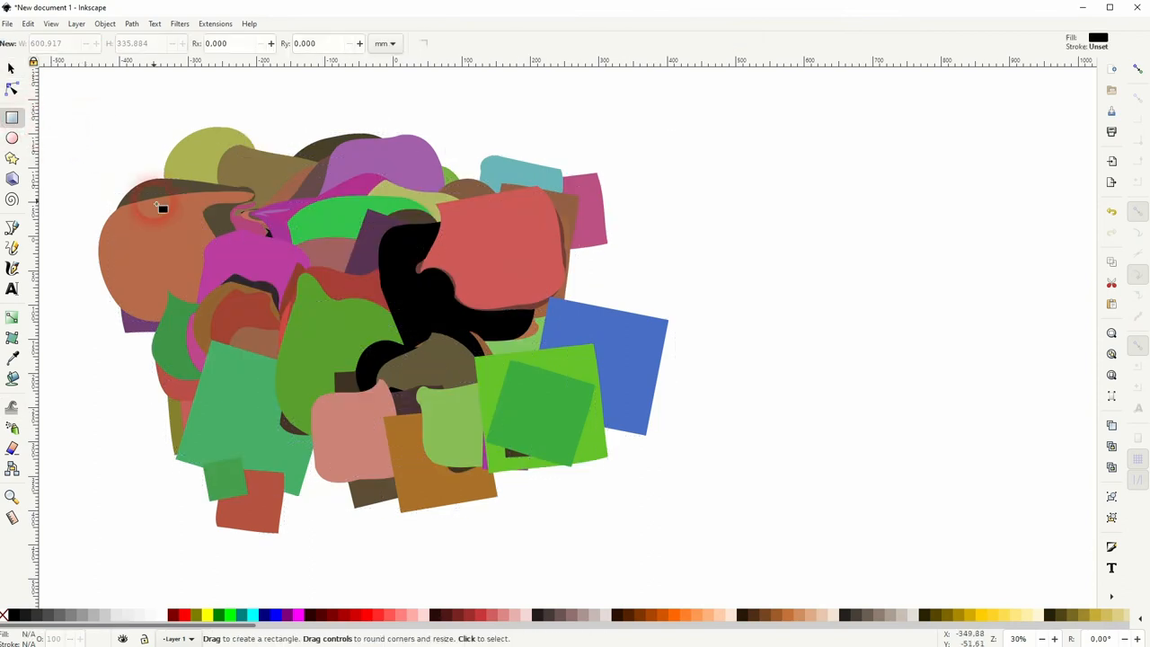
Step: Draw a wide rectangle over the collage and clip everything to it
{"action": "left_click_drag", "start_coordinate": [162, 196], "coordinate": [562, 406]}
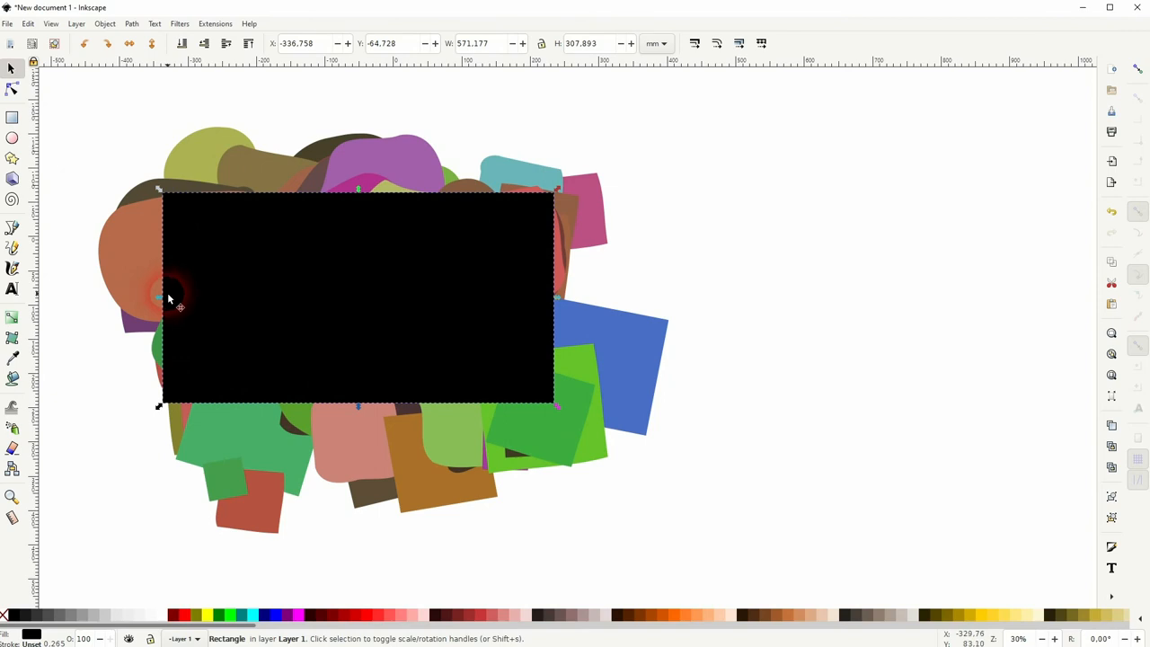
{"action": "left_click_drag", "start_coordinate": [159, 297], "coordinate": [169, 301]}
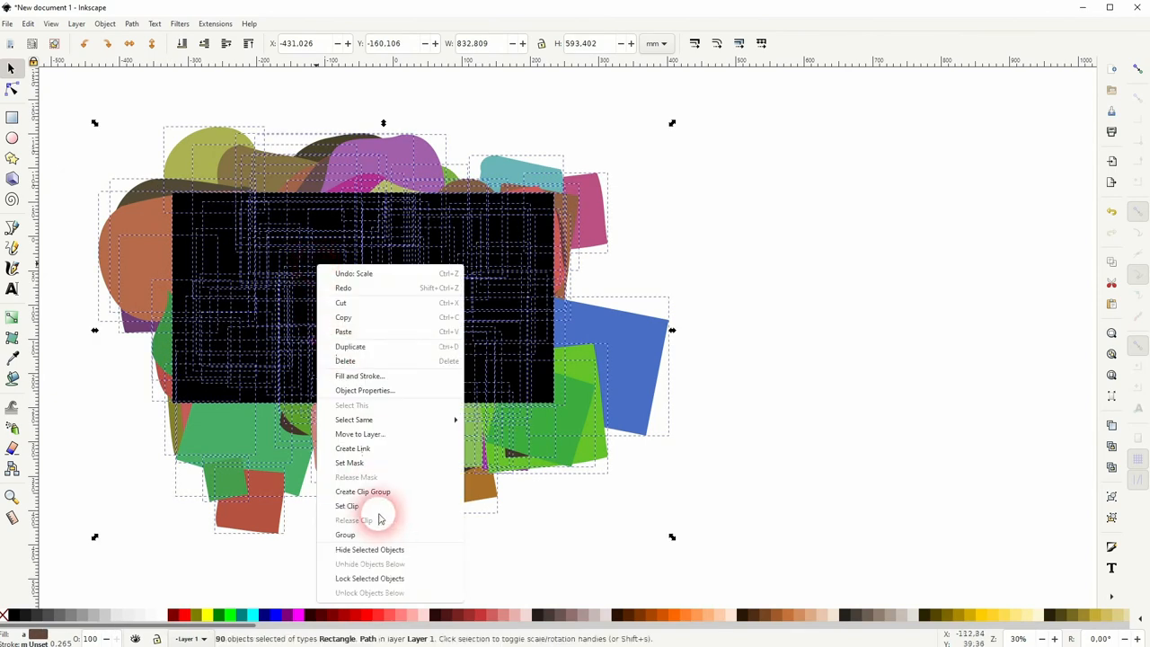
{"action": "left_click", "coordinate": [346, 506]}
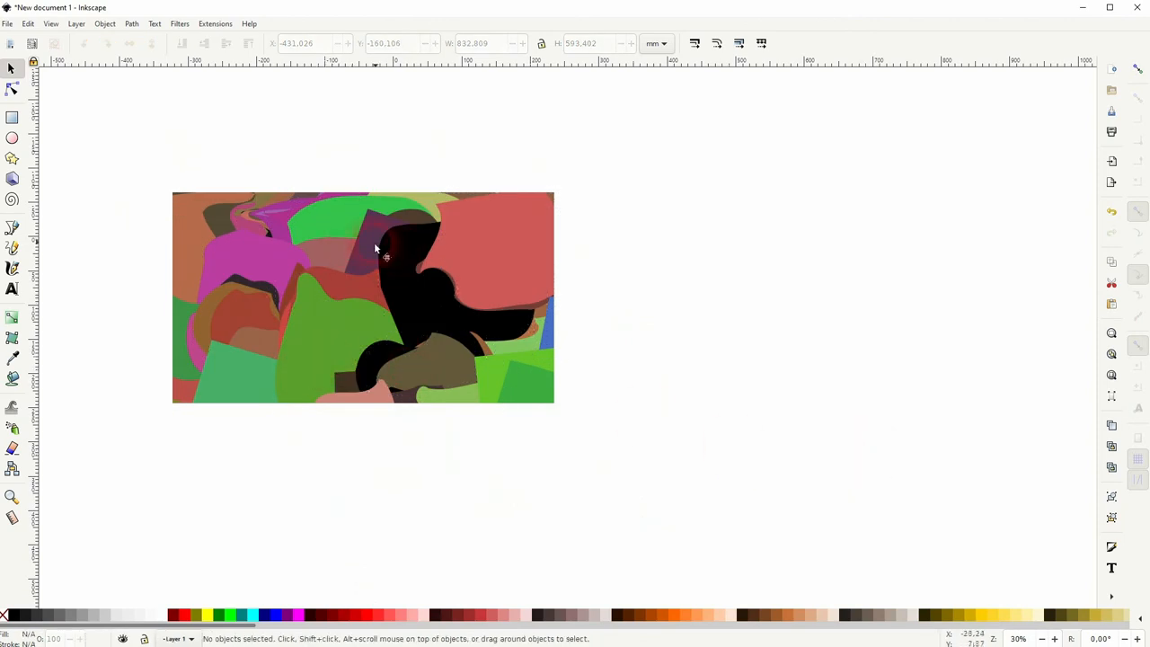